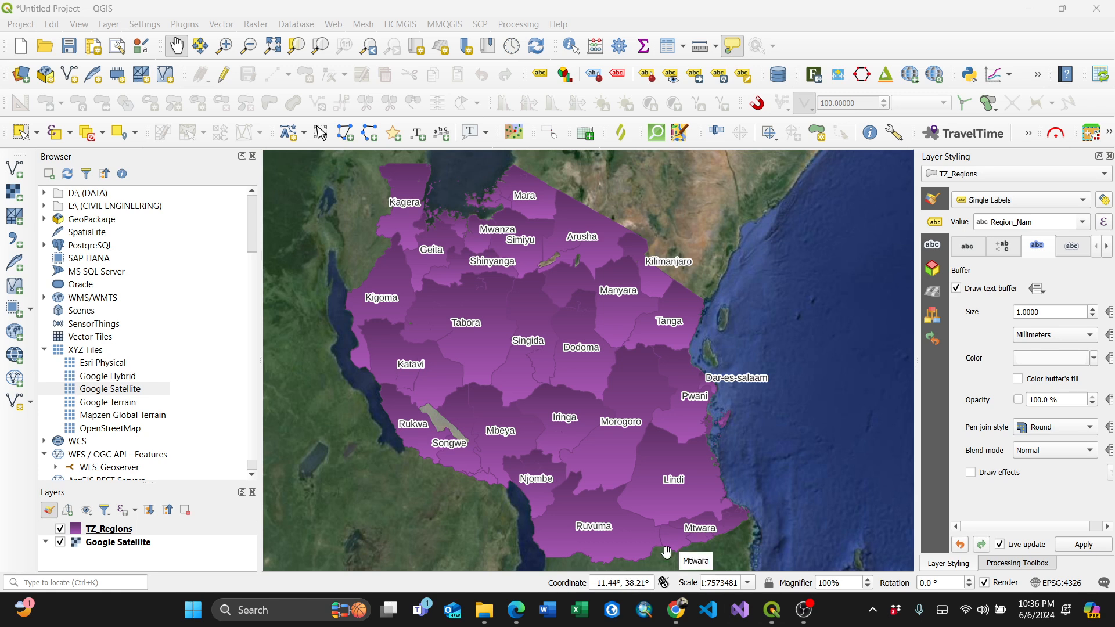
mouse_move(662, 424)
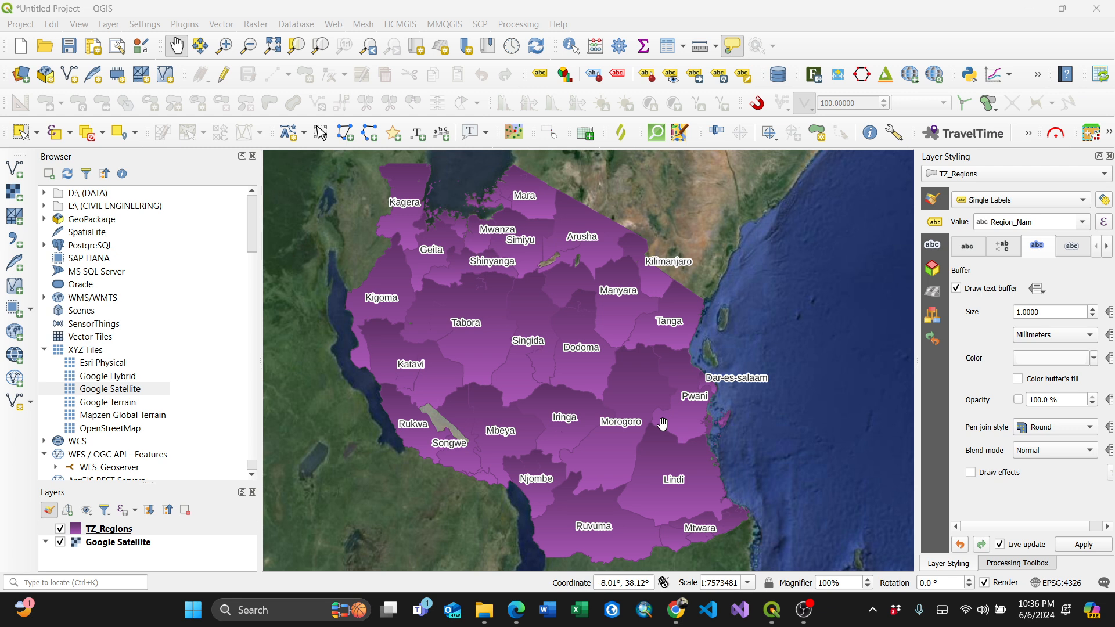
- Recentre the map on Tanzania and open the Vector menu's geometry tools
left_click_drag(662, 423, 533, 348)
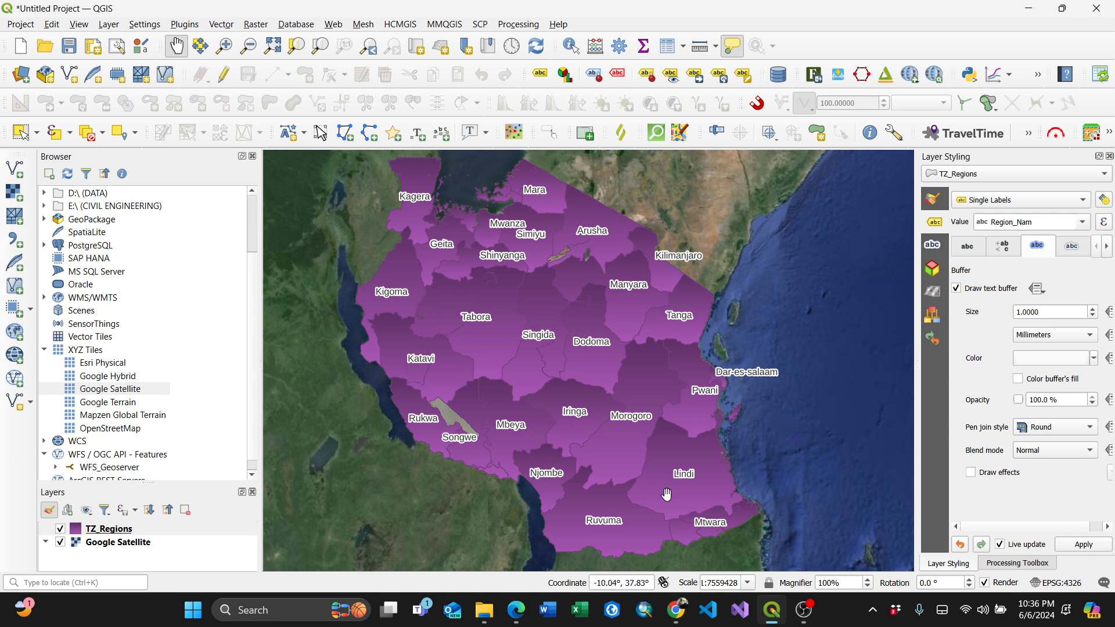
mouse_move(295, 336)
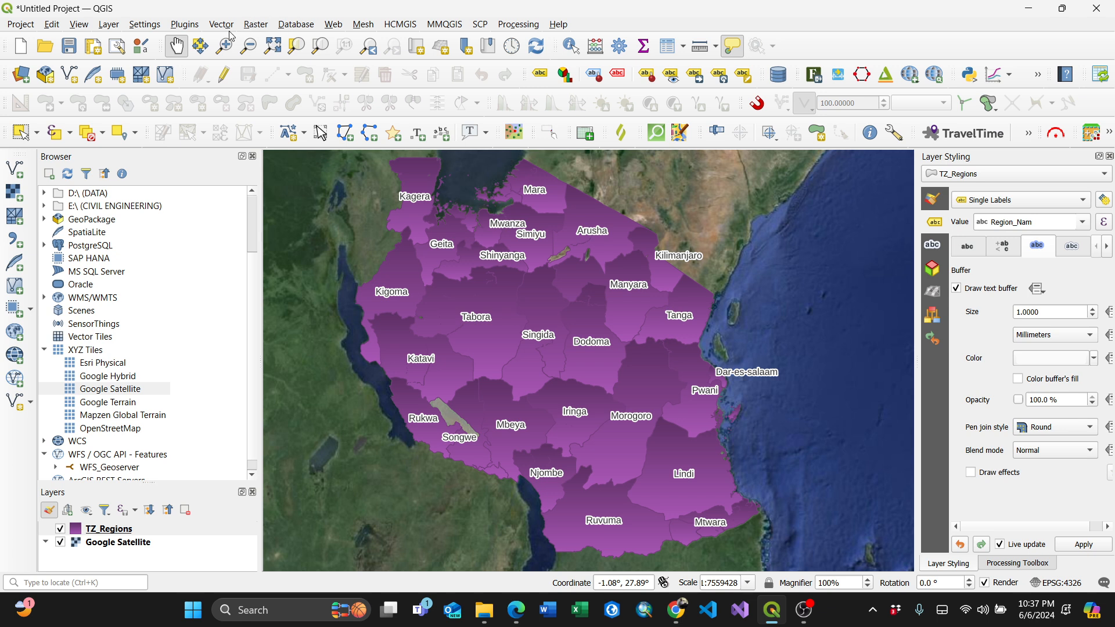
left_click(220, 23)
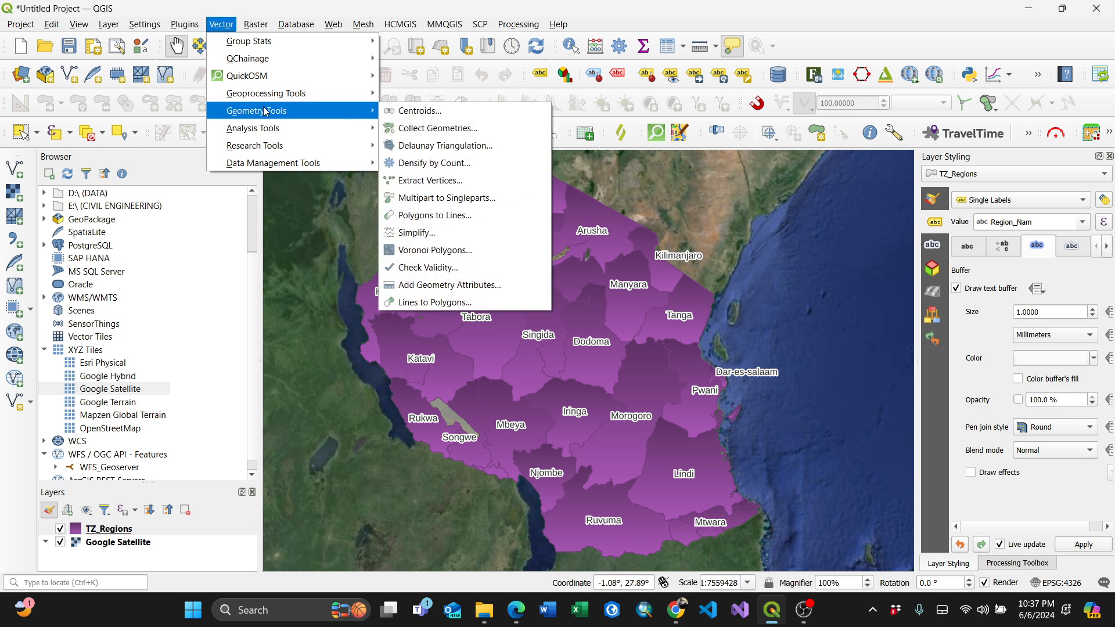
mouse_move(428, 180)
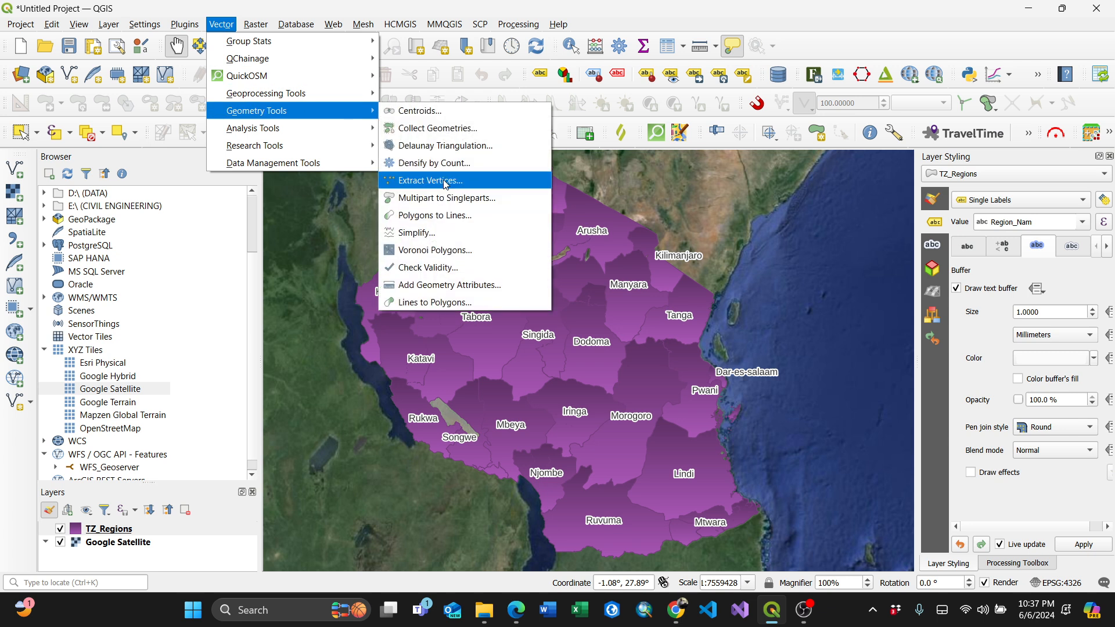
- Run Extract Vertices on TZ_Regions to a temporary Vertices layer, then close the tool
left_click(428, 181)
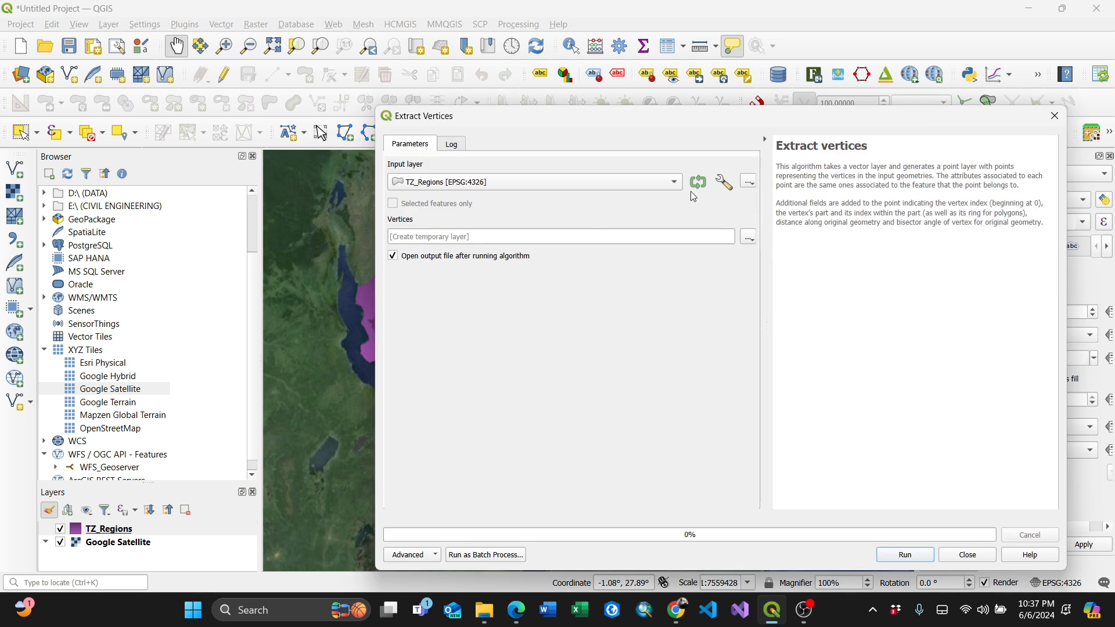
mouse_move(925, 178)
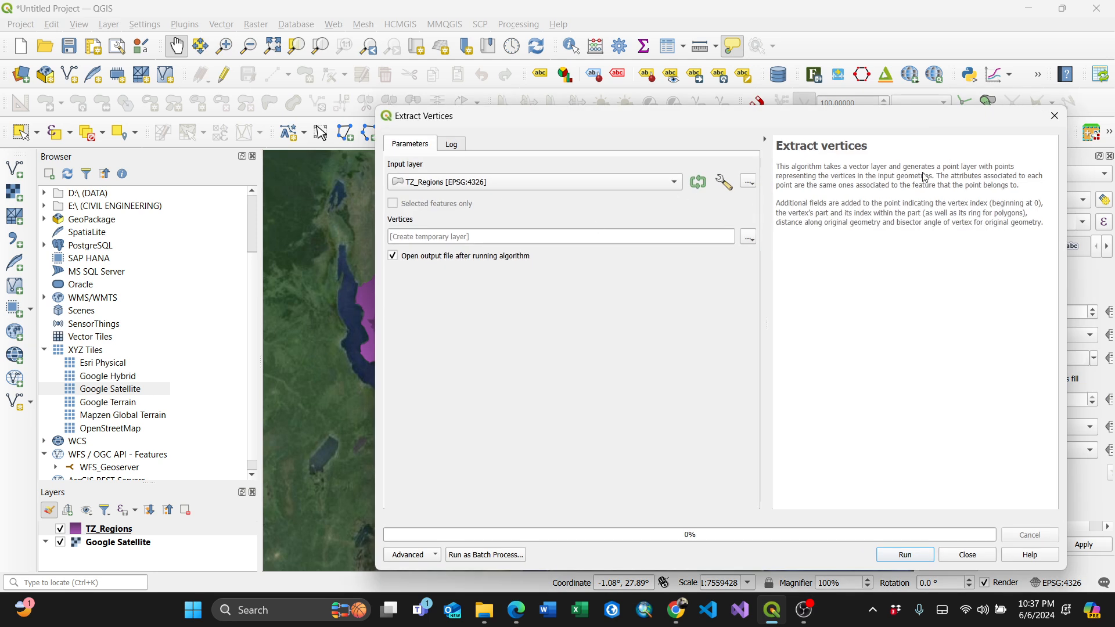
mouse_move(816, 182)
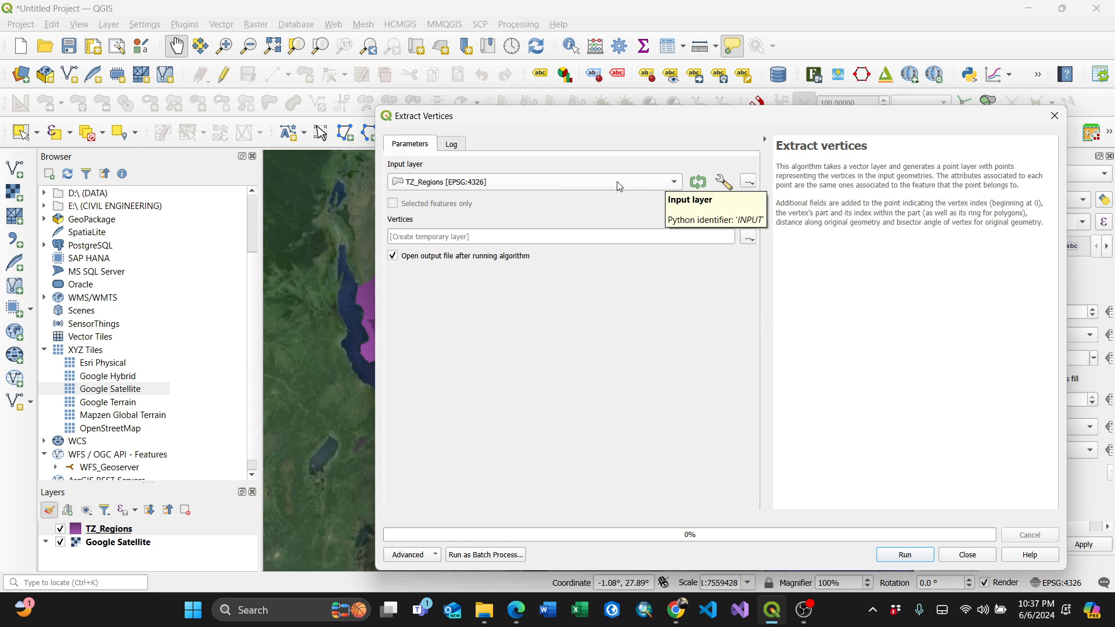
mouse_move(433, 254)
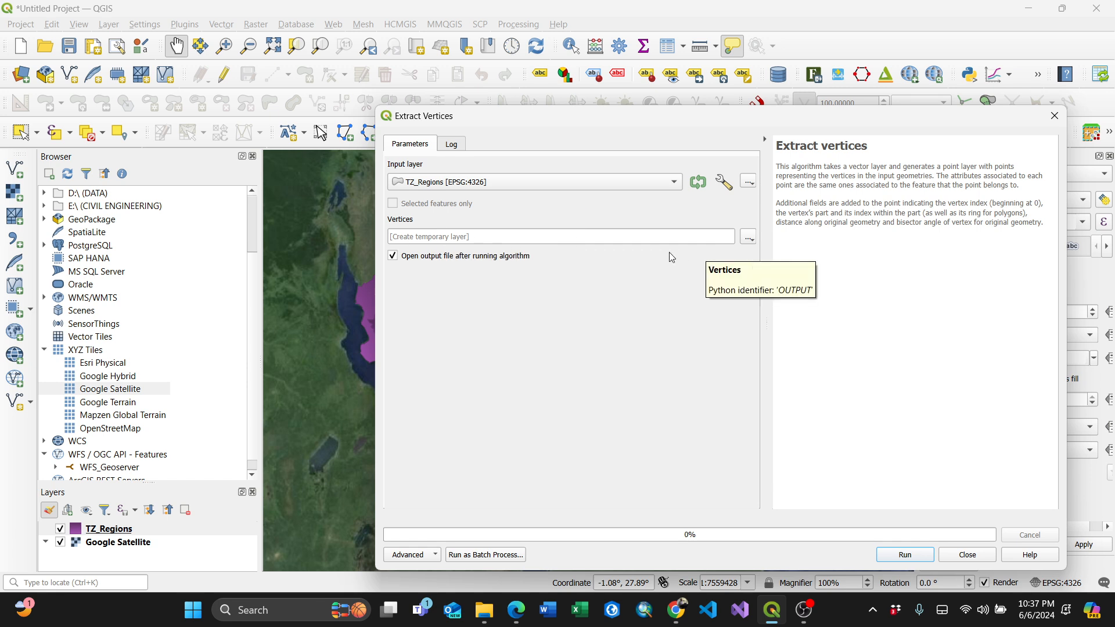
mouse_move(483, 159)
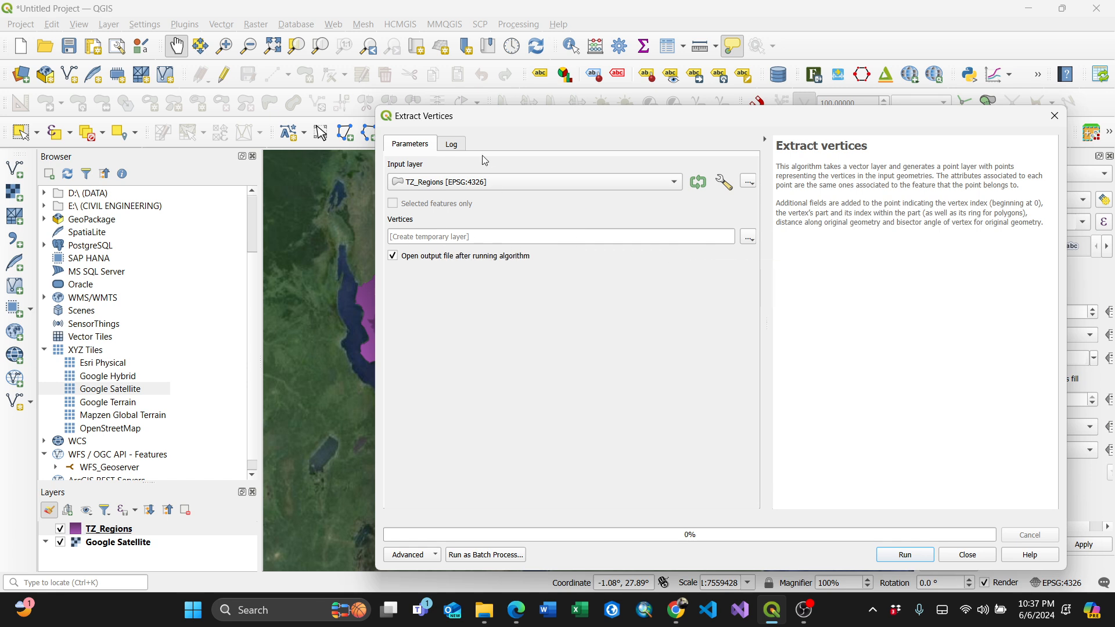
left_click(451, 143)
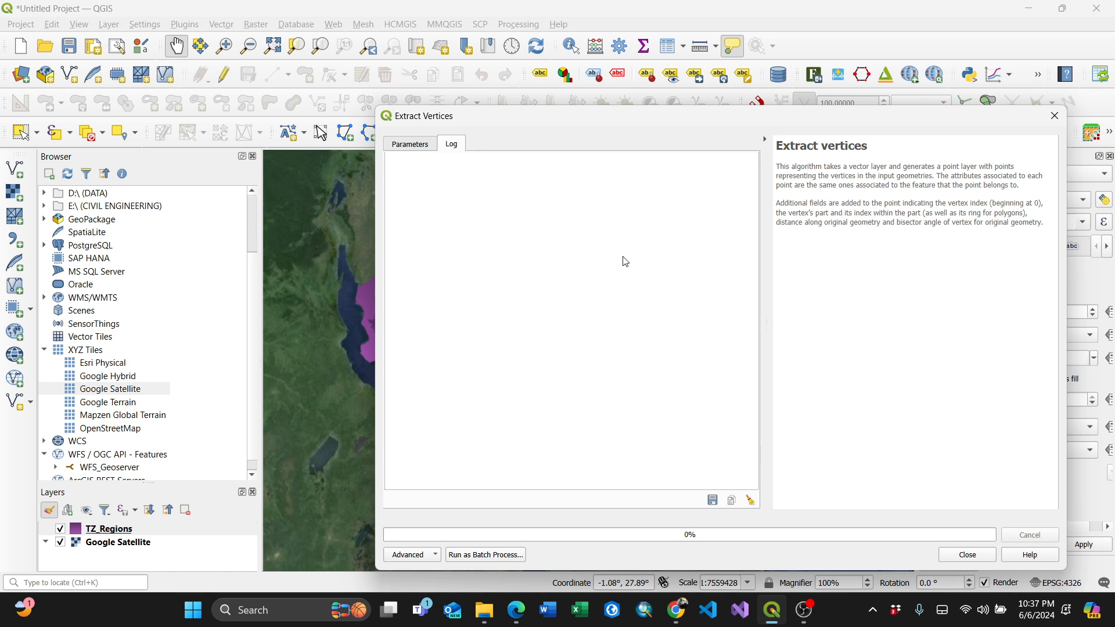
mouse_move(415, 143)
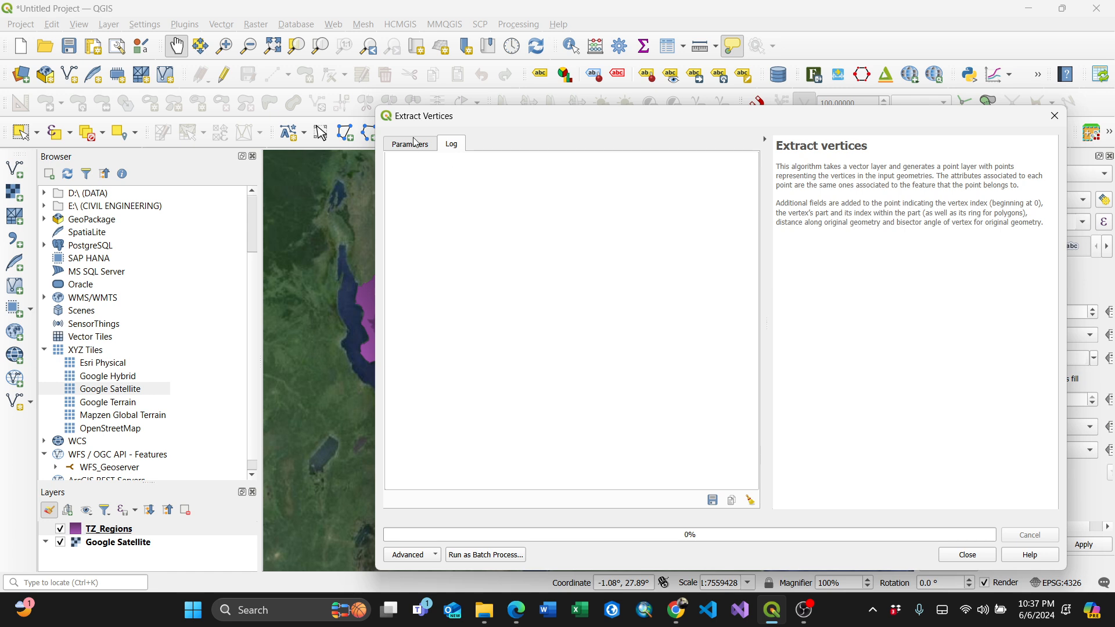
left_click(410, 143)
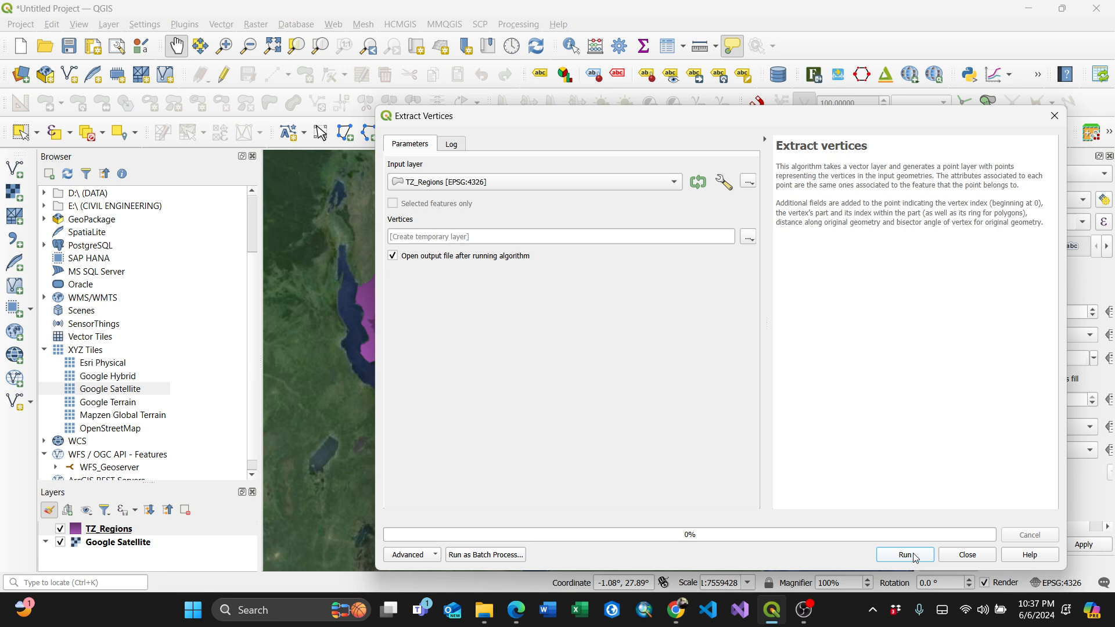
left_click(904, 554)
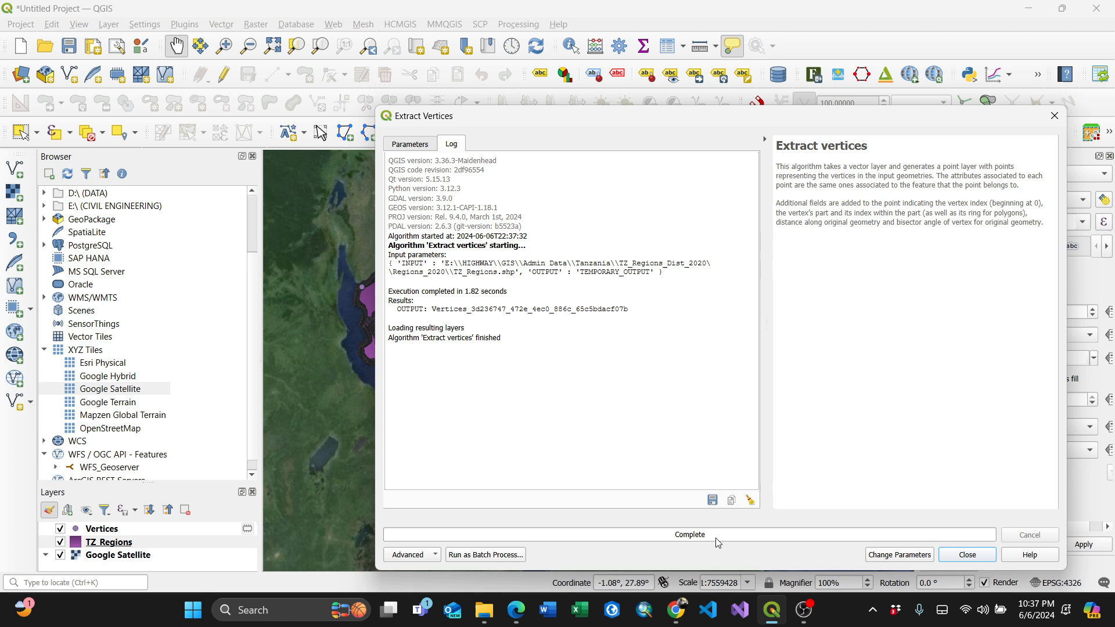
left_click(965, 555)
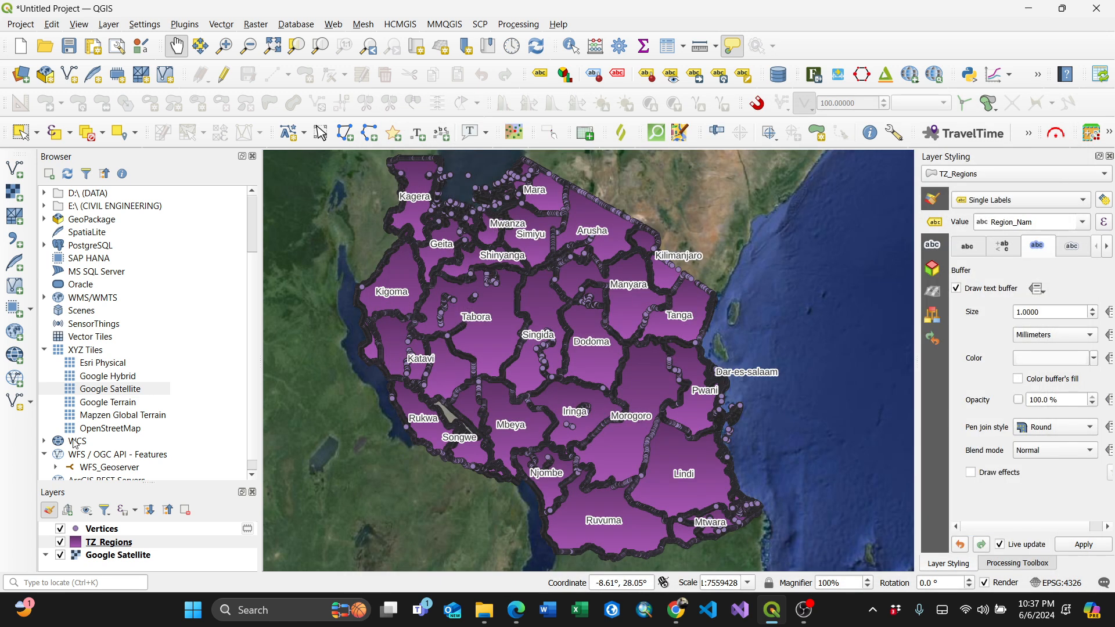
left_click(108, 542)
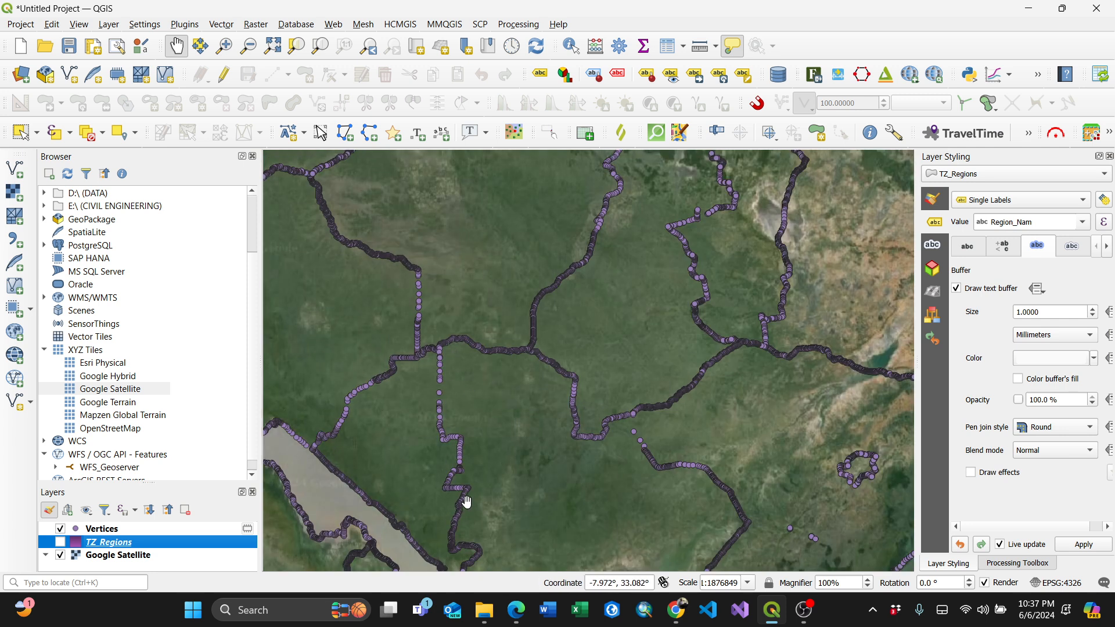
mouse_move(450, 367)
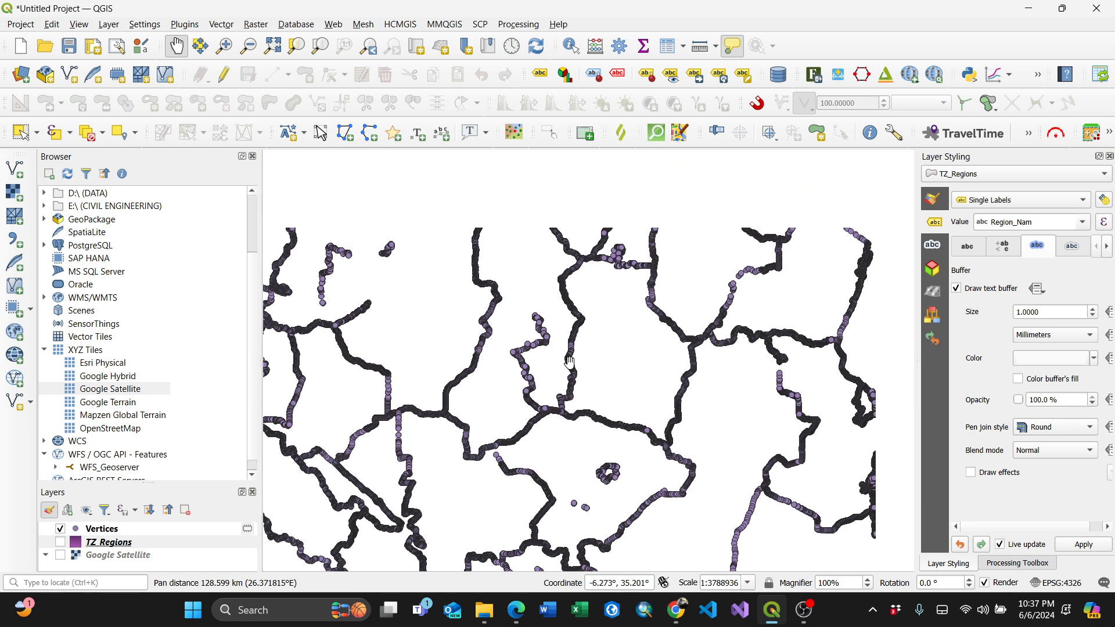
- Zoom out to show the Vertices points across all Tanzania region boundaries
scroll("down", 3)
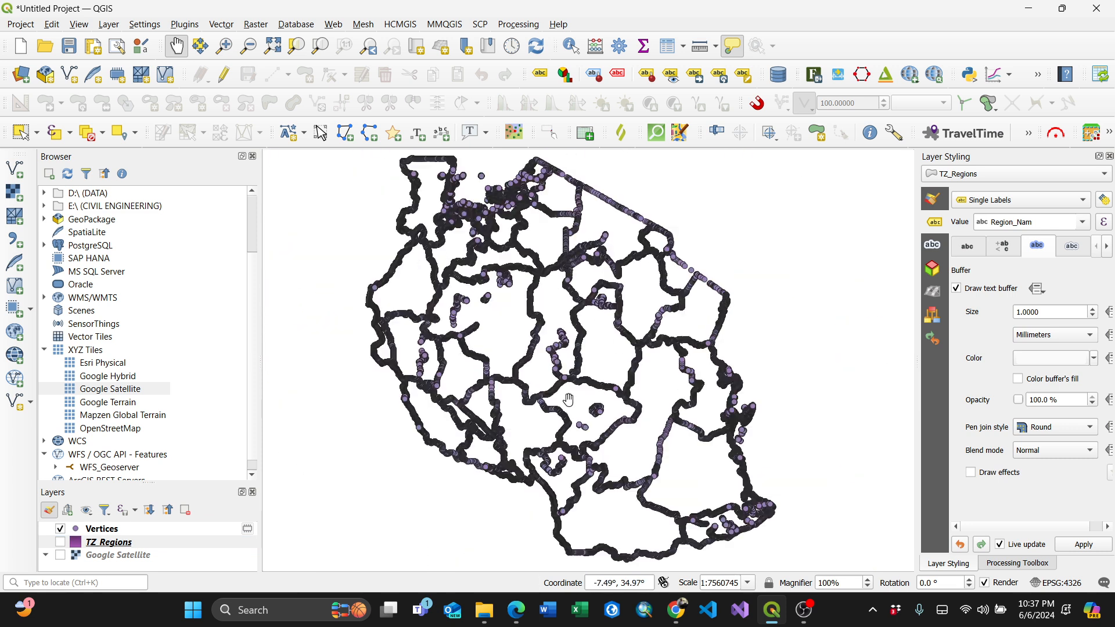